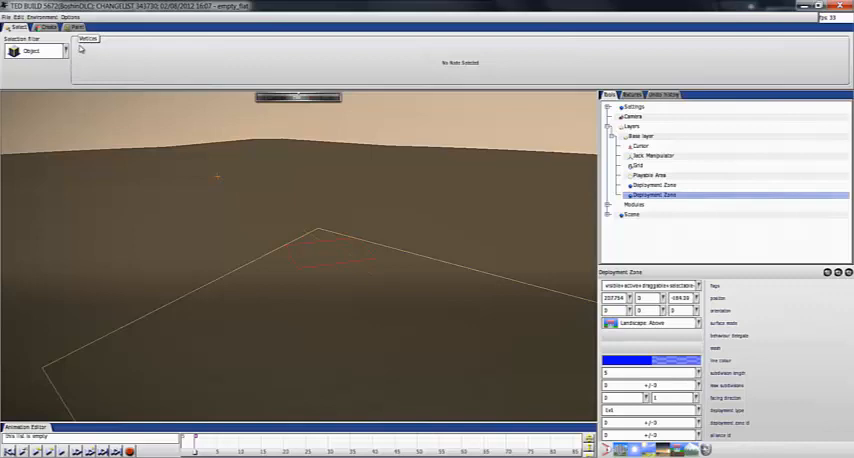
Set the paint channel to Height and the blend mode to Additive
click(76, 26)
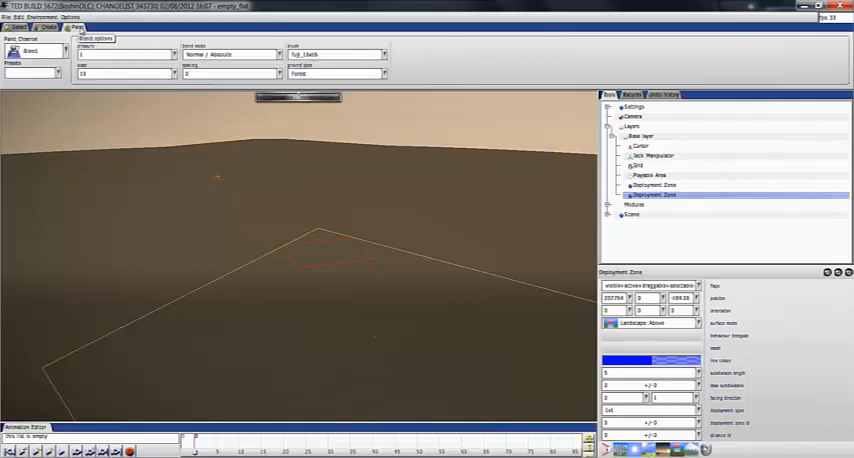
click(32, 52)
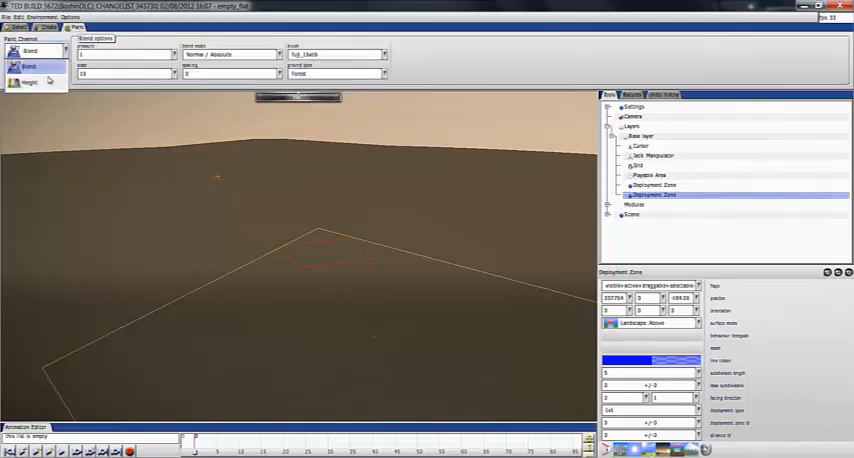
click(30, 82)
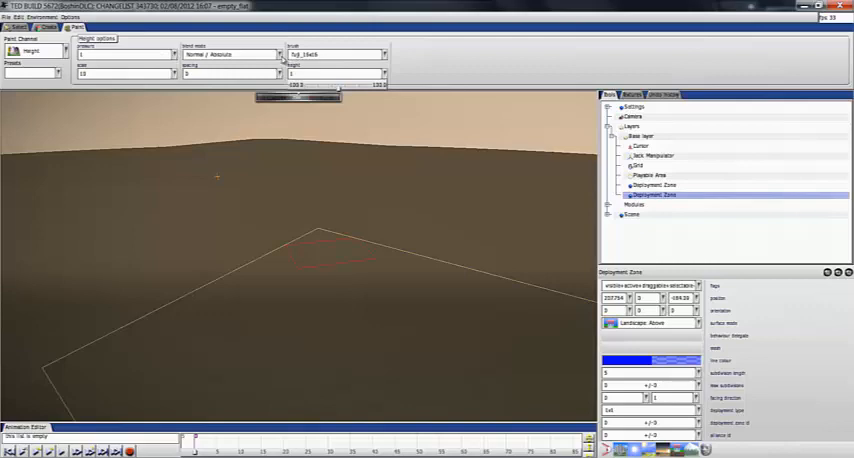
click(336, 54)
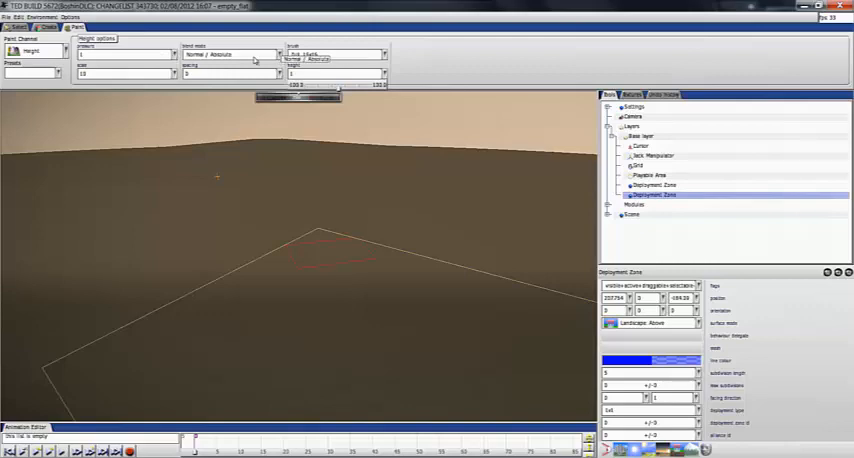
click(228, 54)
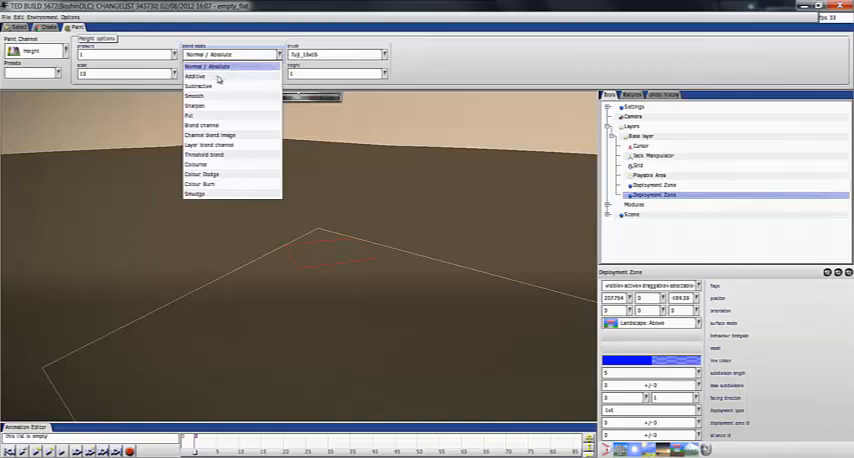
click(196, 76)
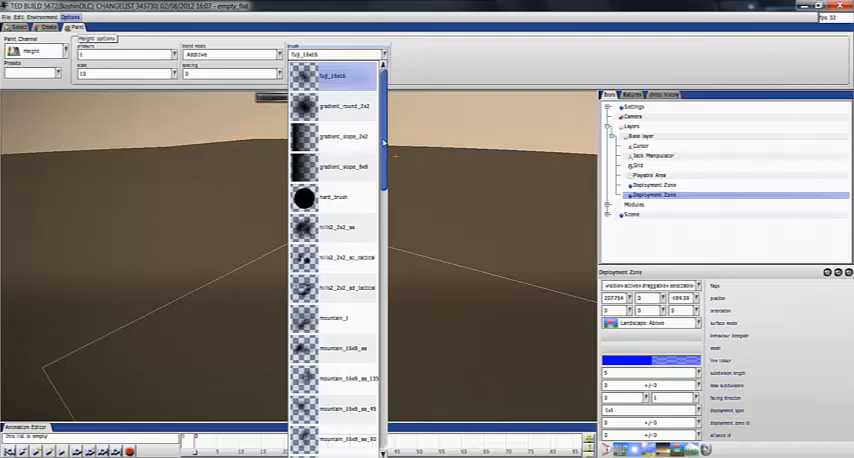
Browse down the brush shape list and choose a stipple brush
scroll(down, 3)
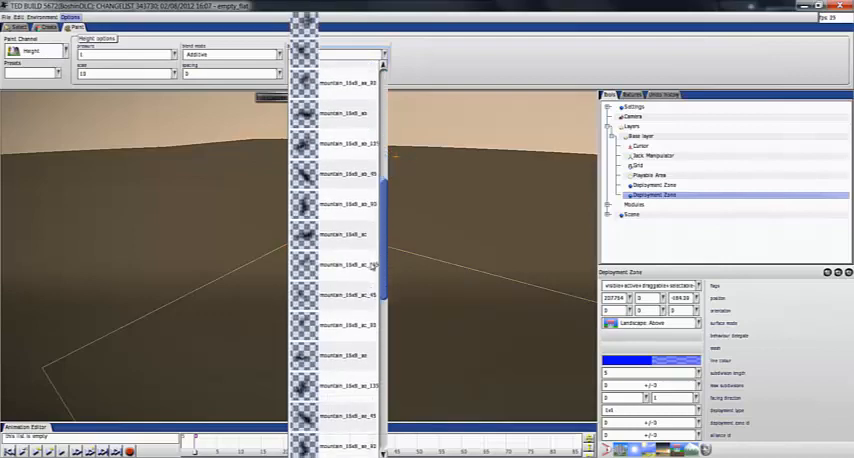
scroll(down, 3)
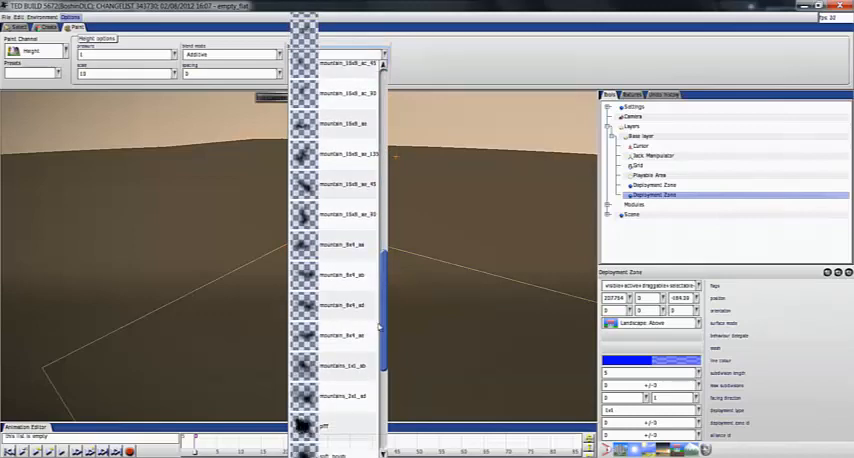
scroll(down, 3)
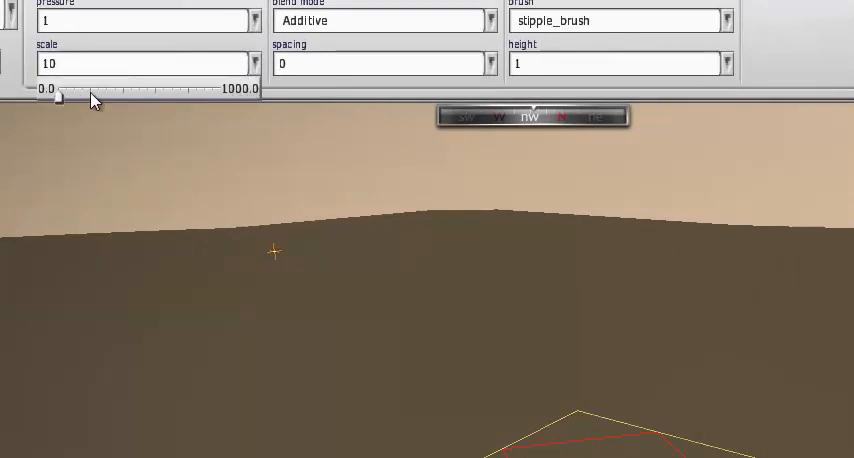
Enlarge the brush scale to about 368 and set height strength to about -20
drag(60, 96, 96, 96)
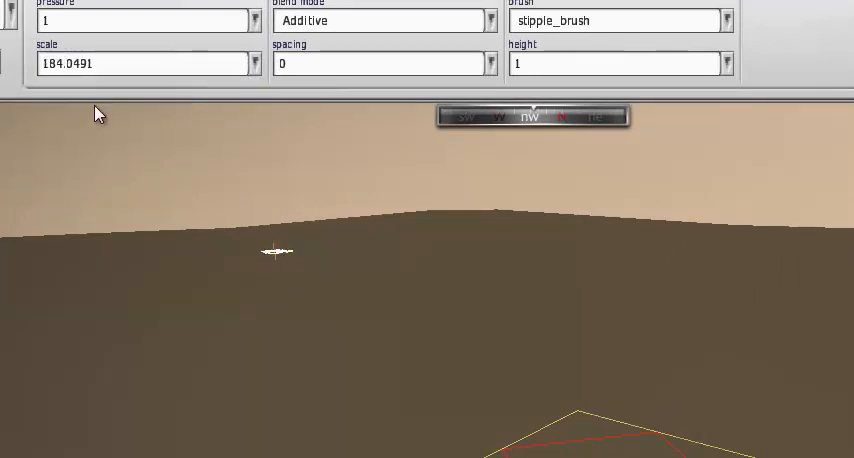
click(144, 62)
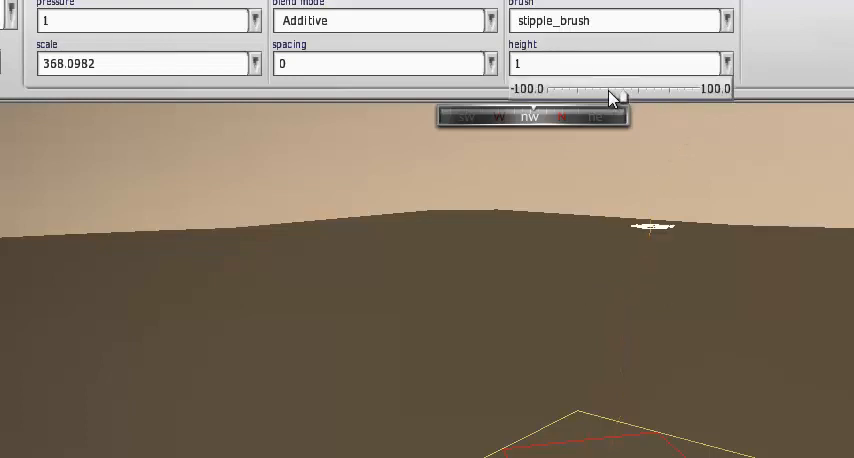
drag(612, 98, 608, 98)
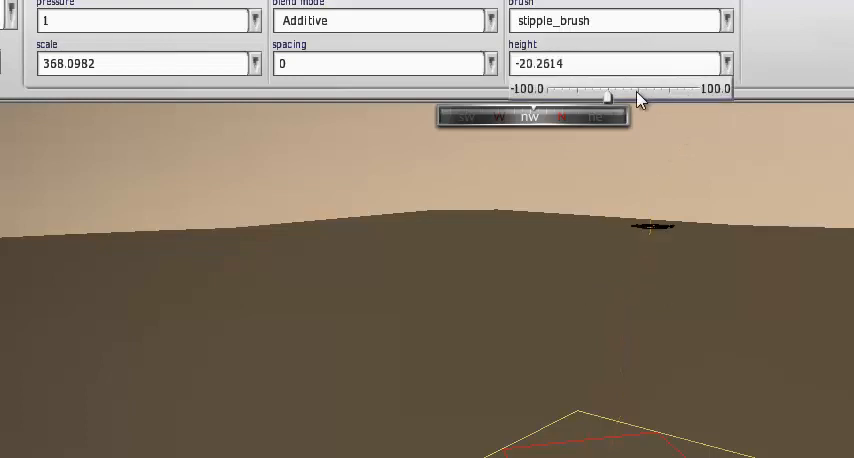
click(616, 62)
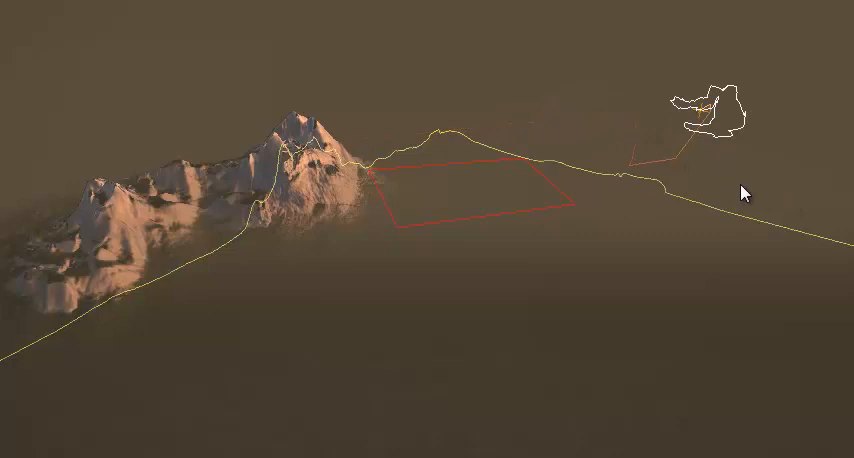
Sculpt more mountains along the map's far edge to lengthen the ridge
drag(748, 190, 456, 112)
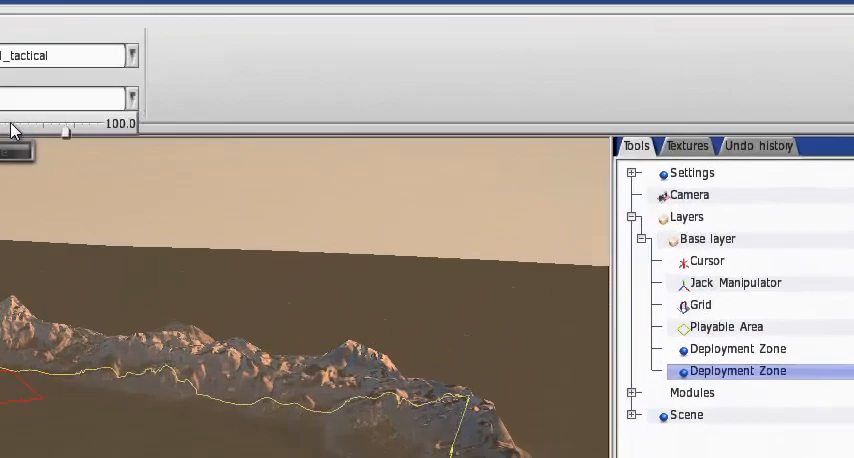
mouse_move(52, 138)
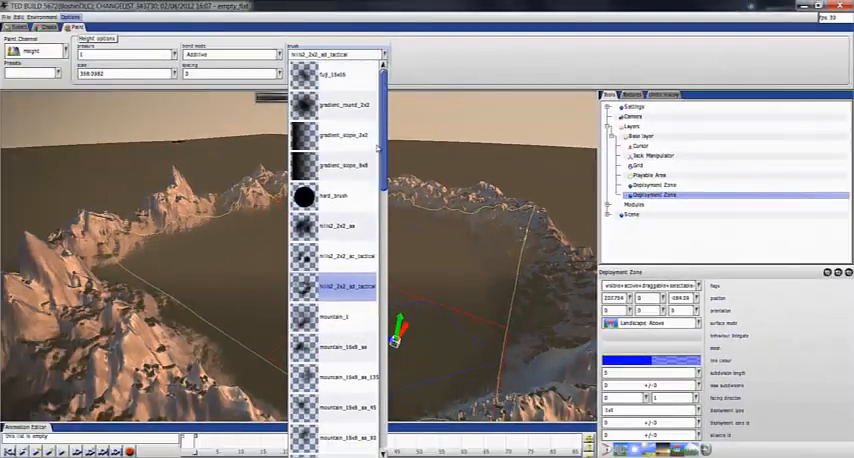
Browse the brush list toward the mountain_16x8 preset for lowering terrain
scroll(down, 3)
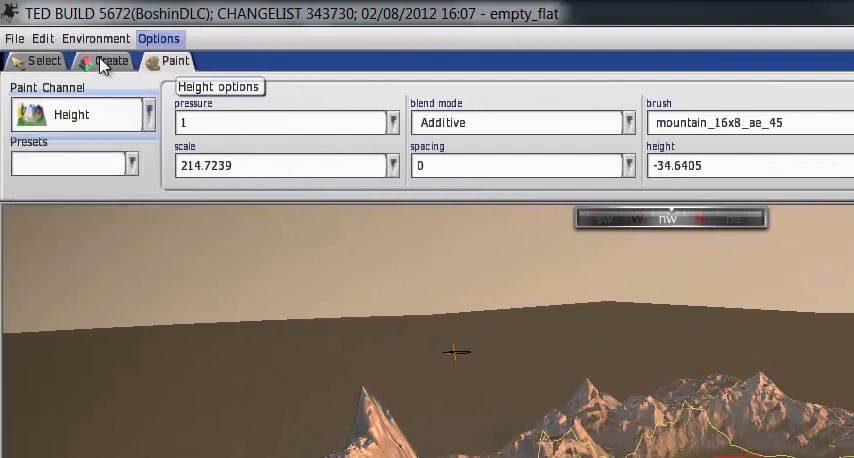
Switch to Create mode with Buildings and browse down the model list for a piece
click(112, 60)
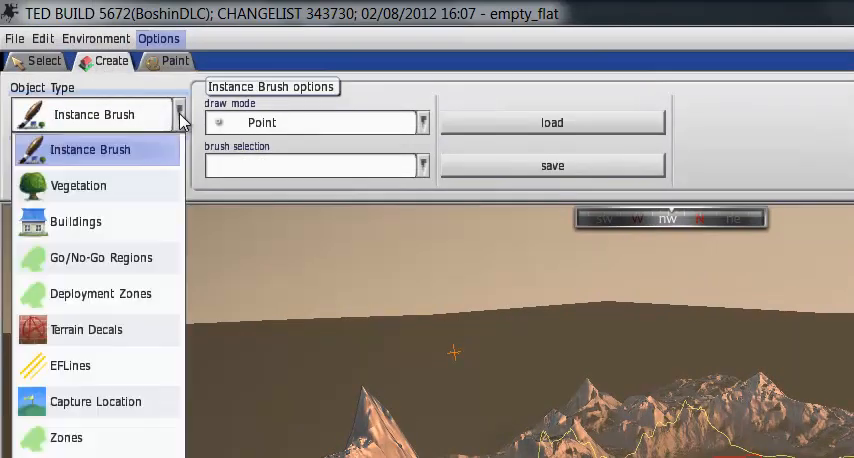
mouse_move(118, 180)
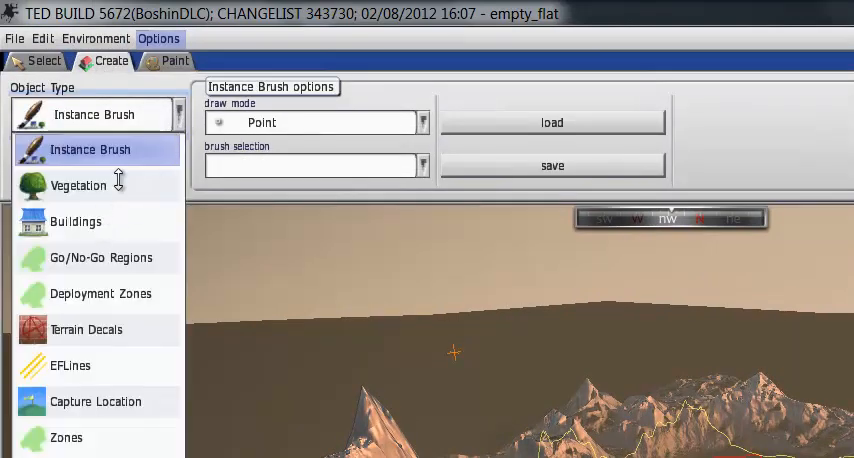
mouse_move(136, 234)
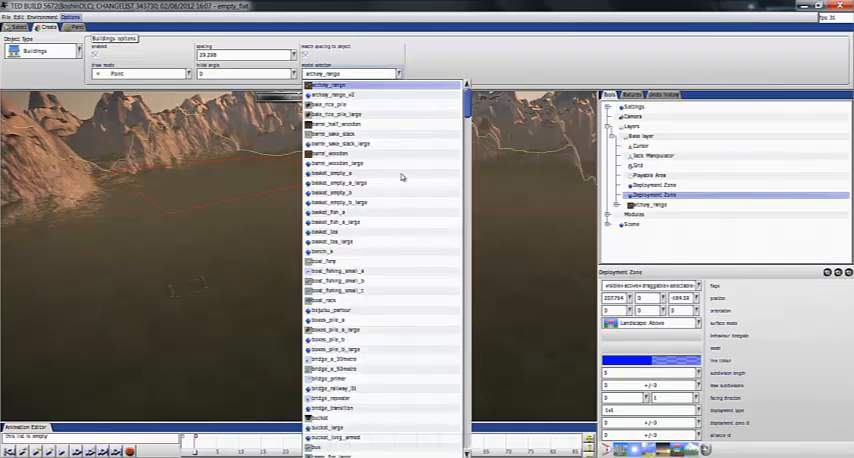
scroll(down, 3)
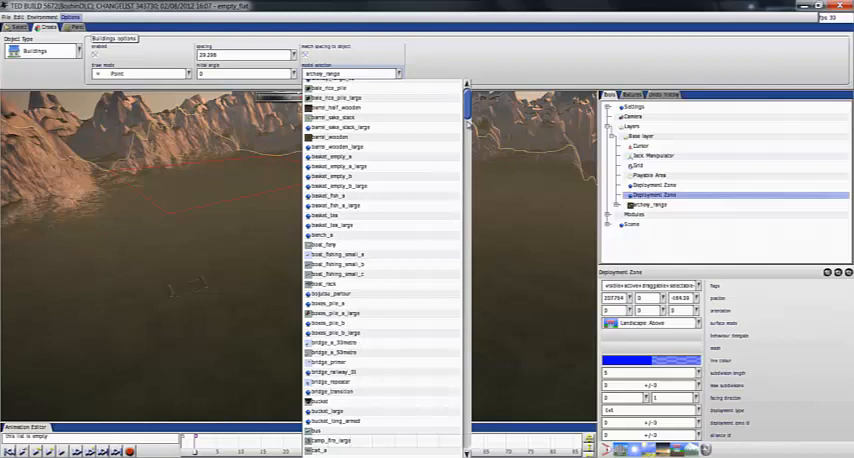
scroll(down, 3)
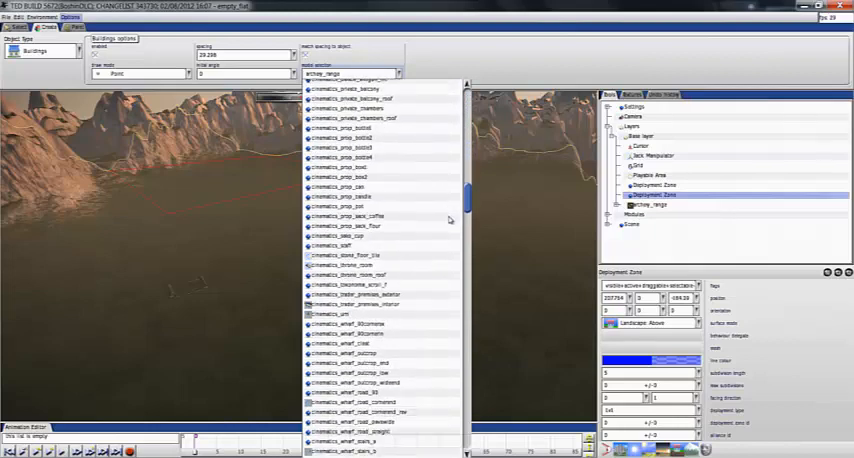
scroll(down, 3)
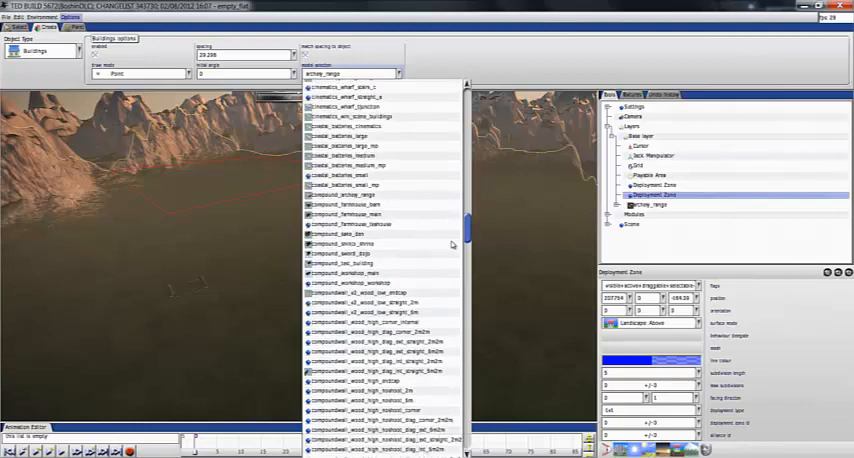
scroll(down, 3)
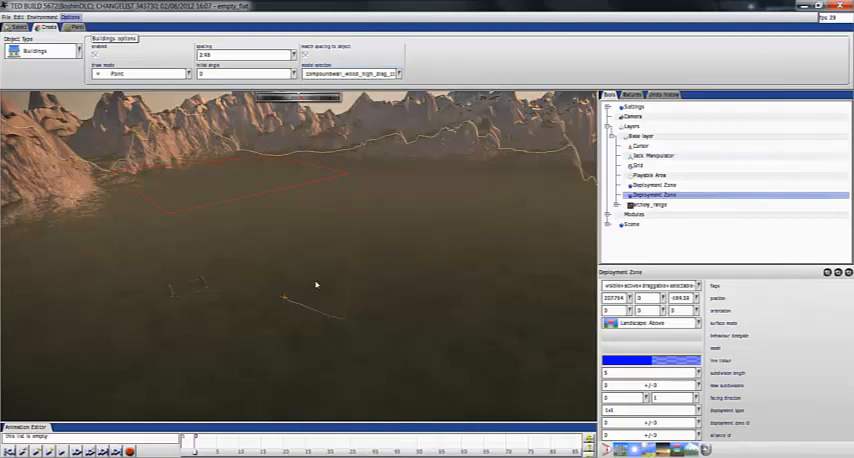
Reopen the building model list and scroll further down its entries
click(376, 72)
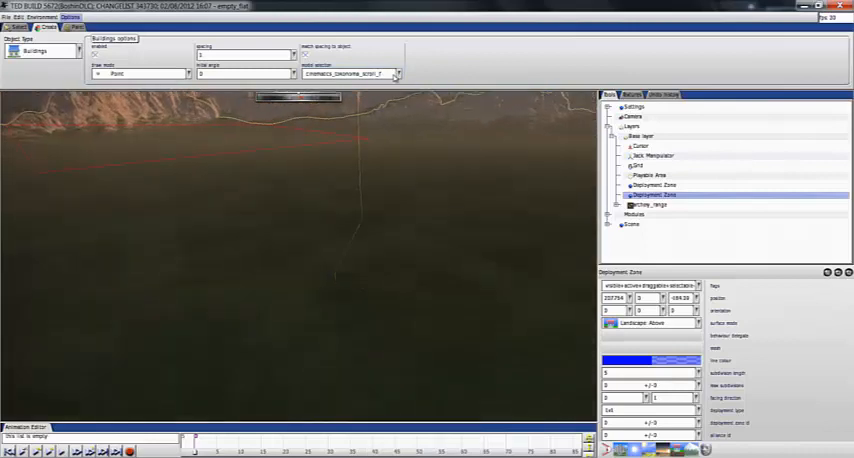
click(396, 74)
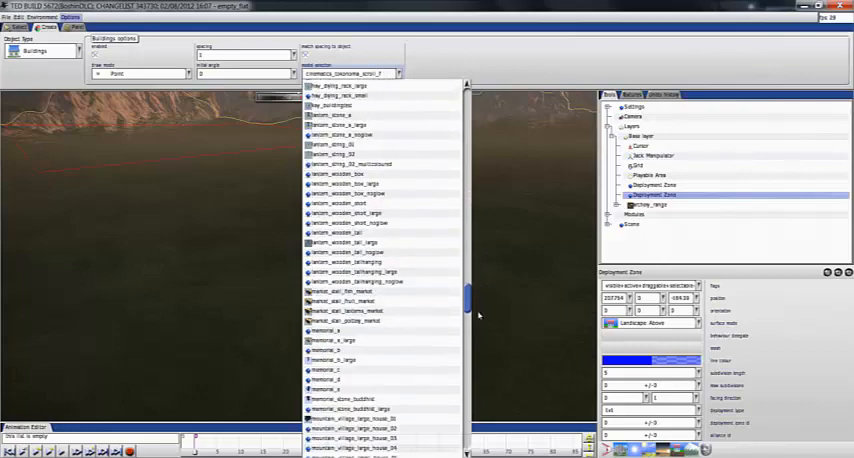
scroll(down, 3)
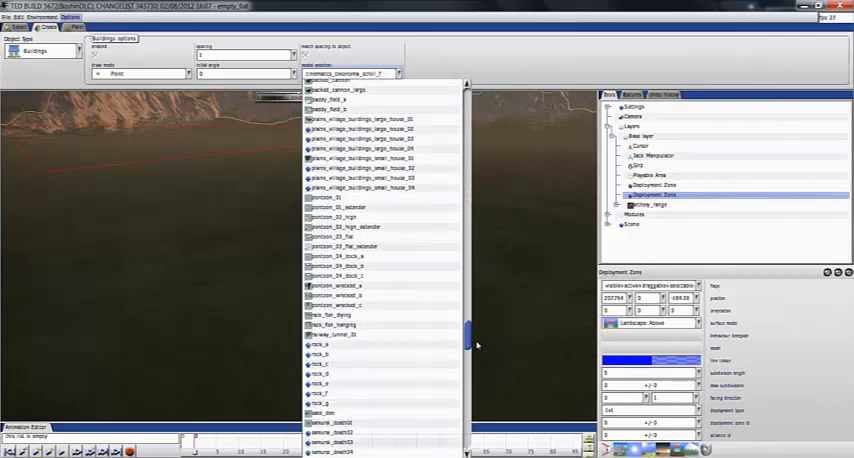
scroll(down, 3)
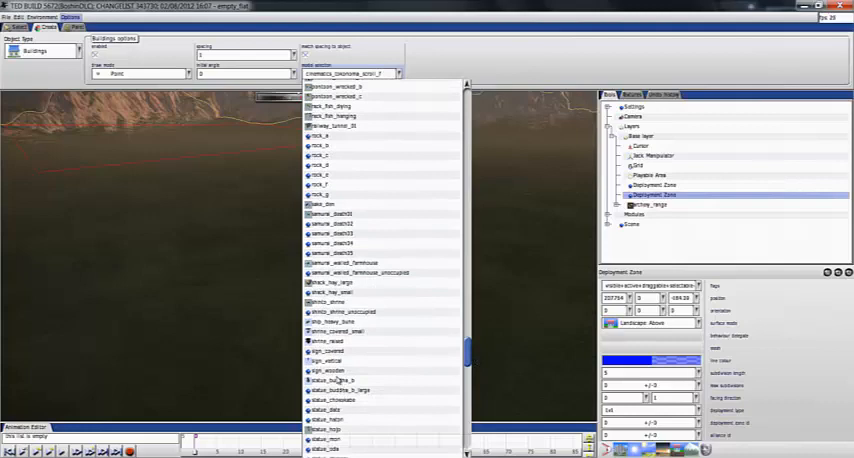
mouse_move(390, 332)
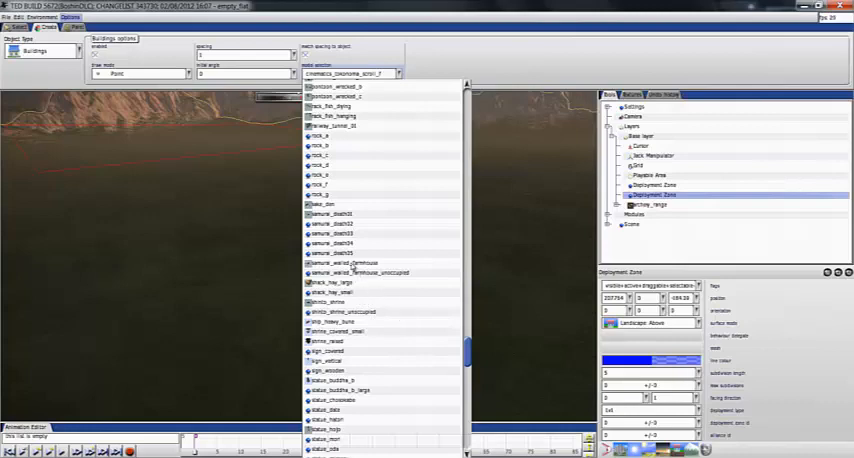
scroll(down, 3)
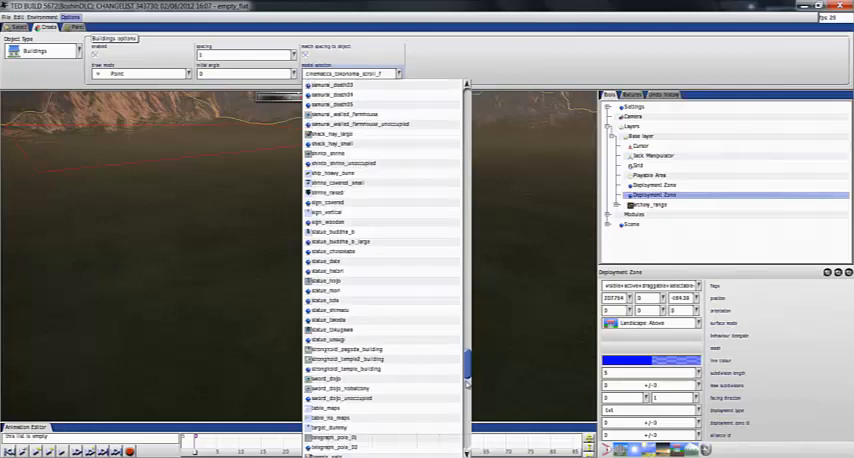